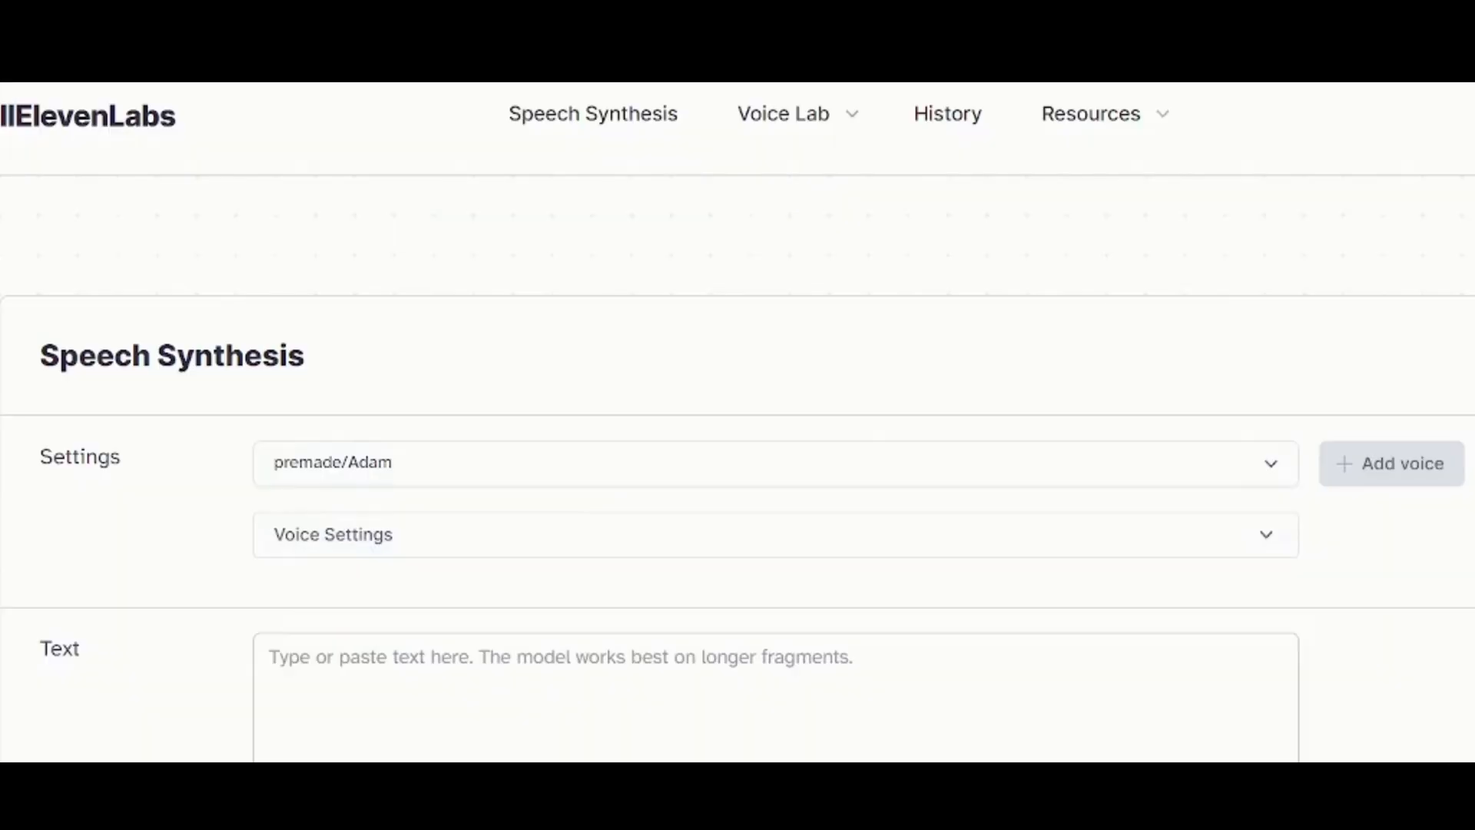
- Switch from Speech Synthesis to the Voice Lab cloning page
click(783, 113)
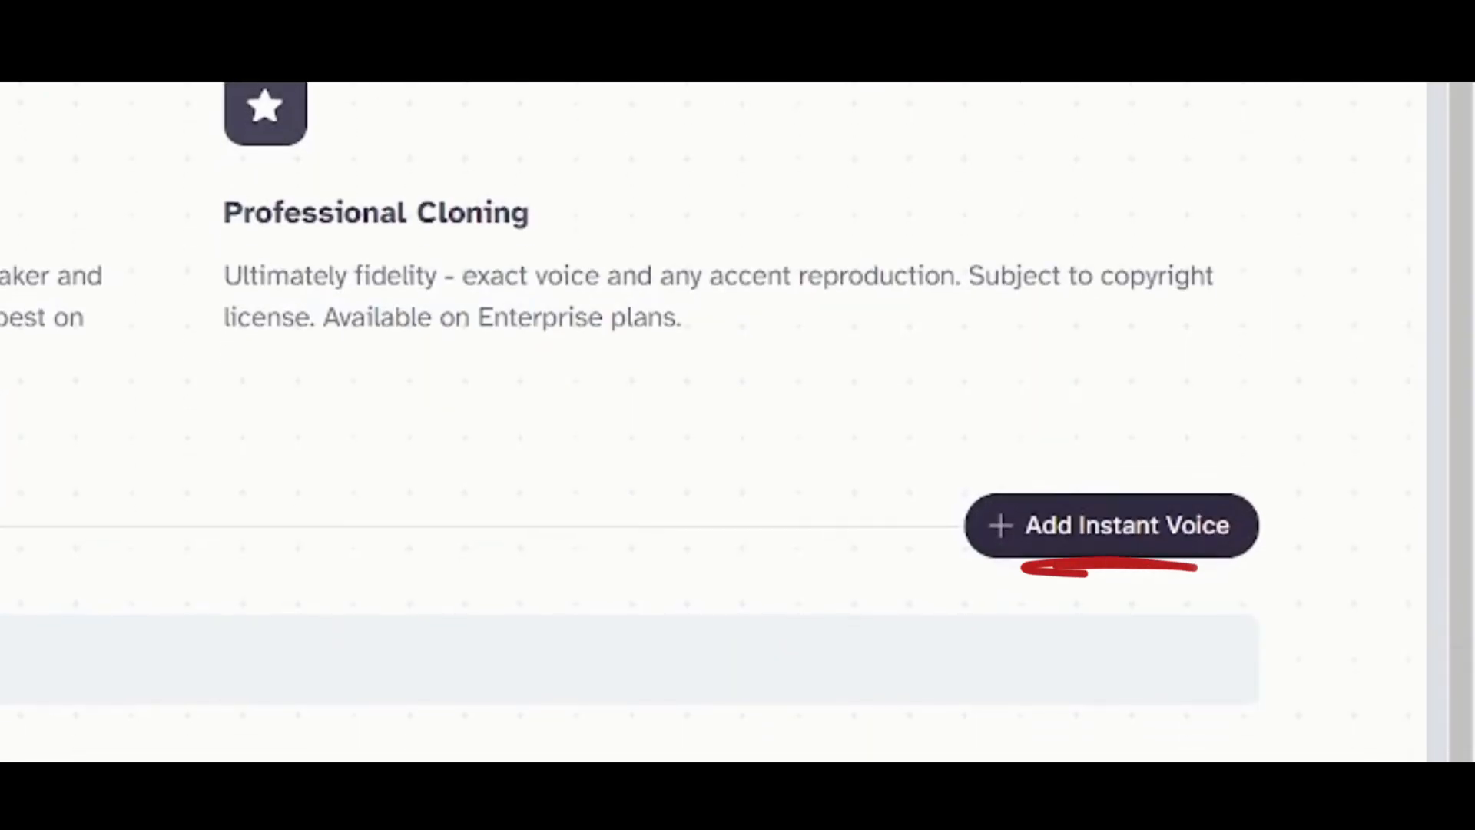
- Add a new instant voice named 'Not ME' with three uploaded audio samples
click(1111, 525)
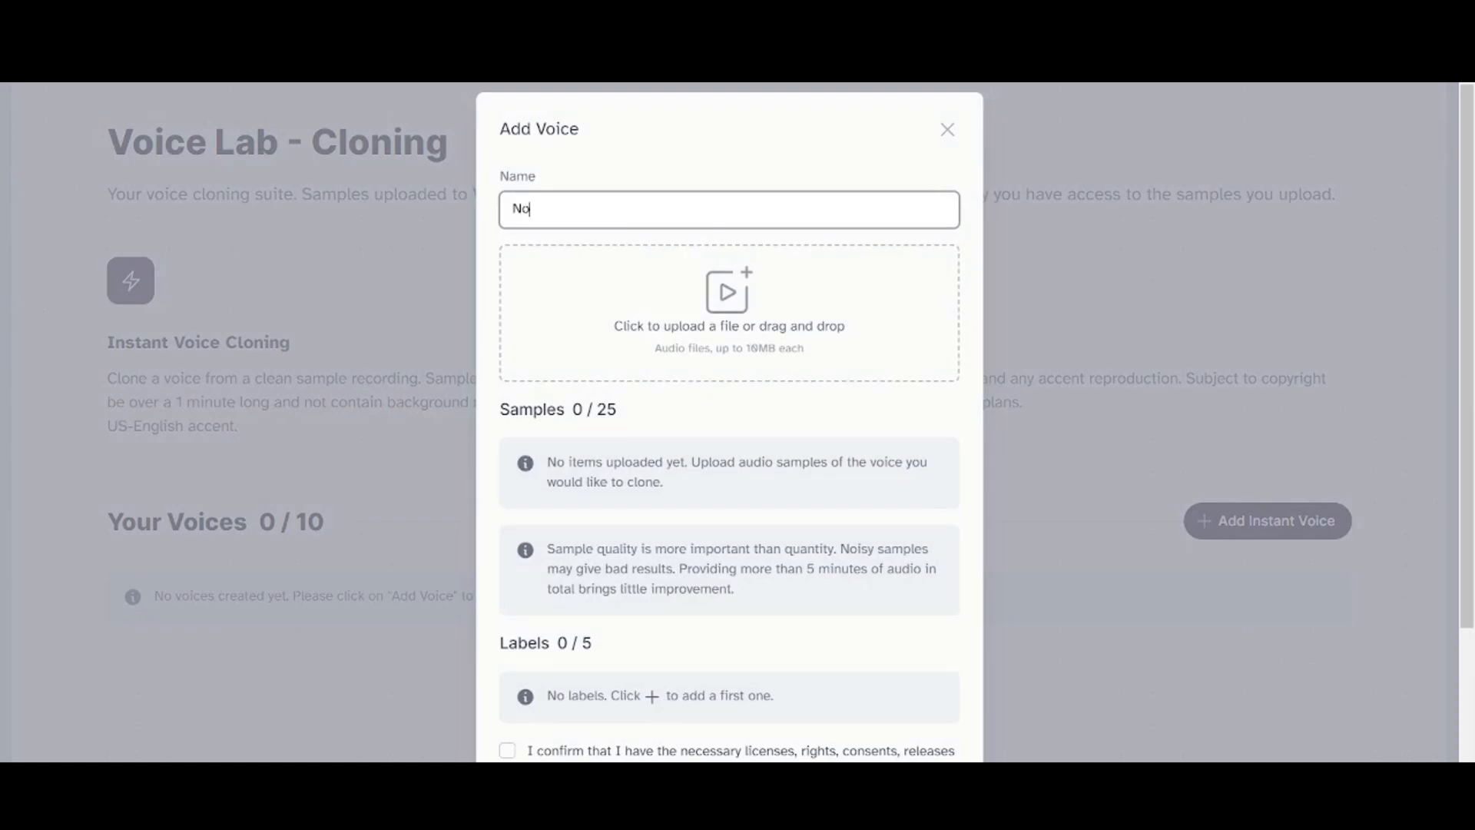
text(t M)
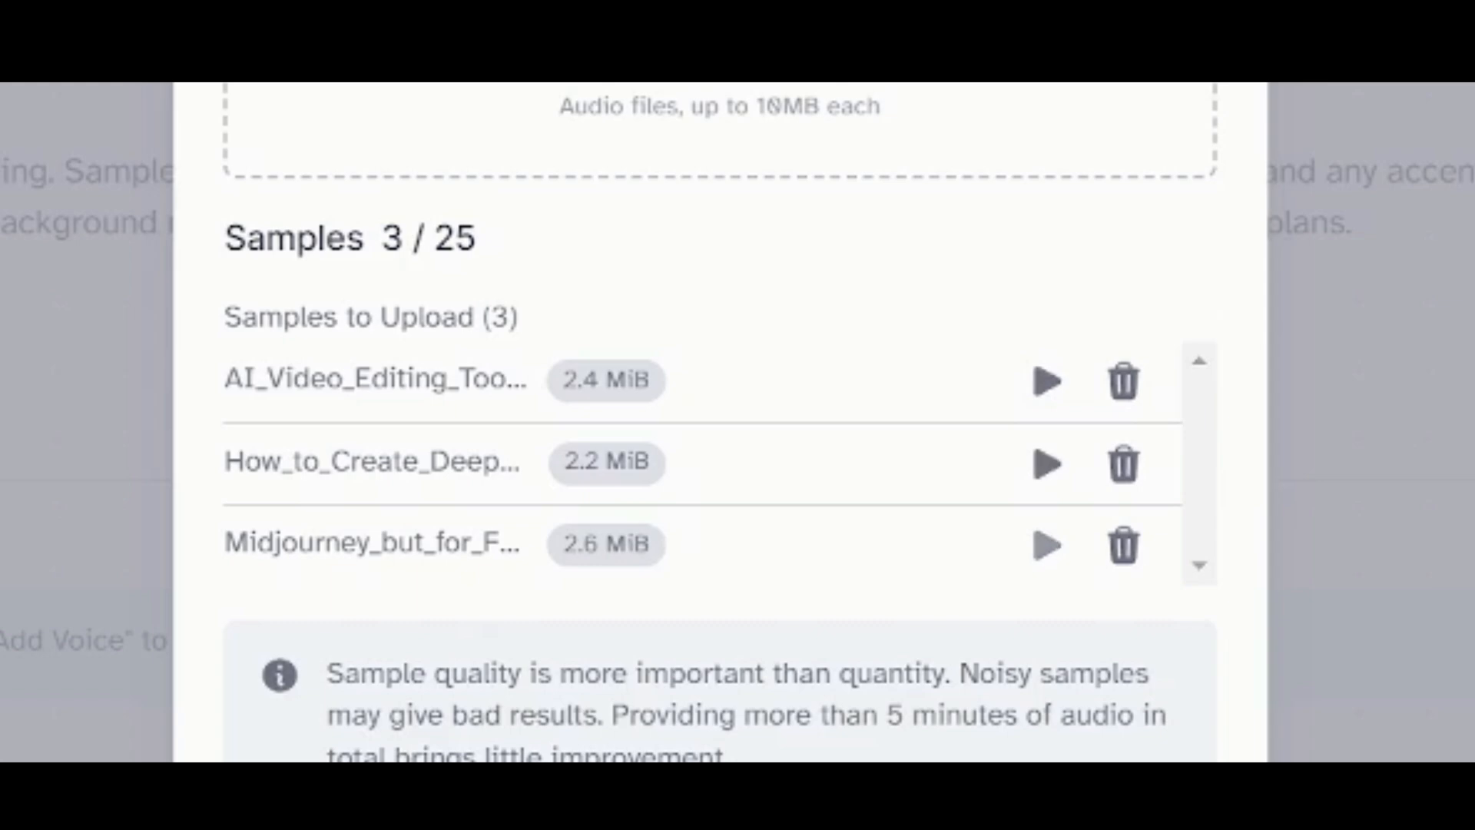
- Confirm rights to the uploaded samples and add the 'Not ME' voice
scroll(down, 3)
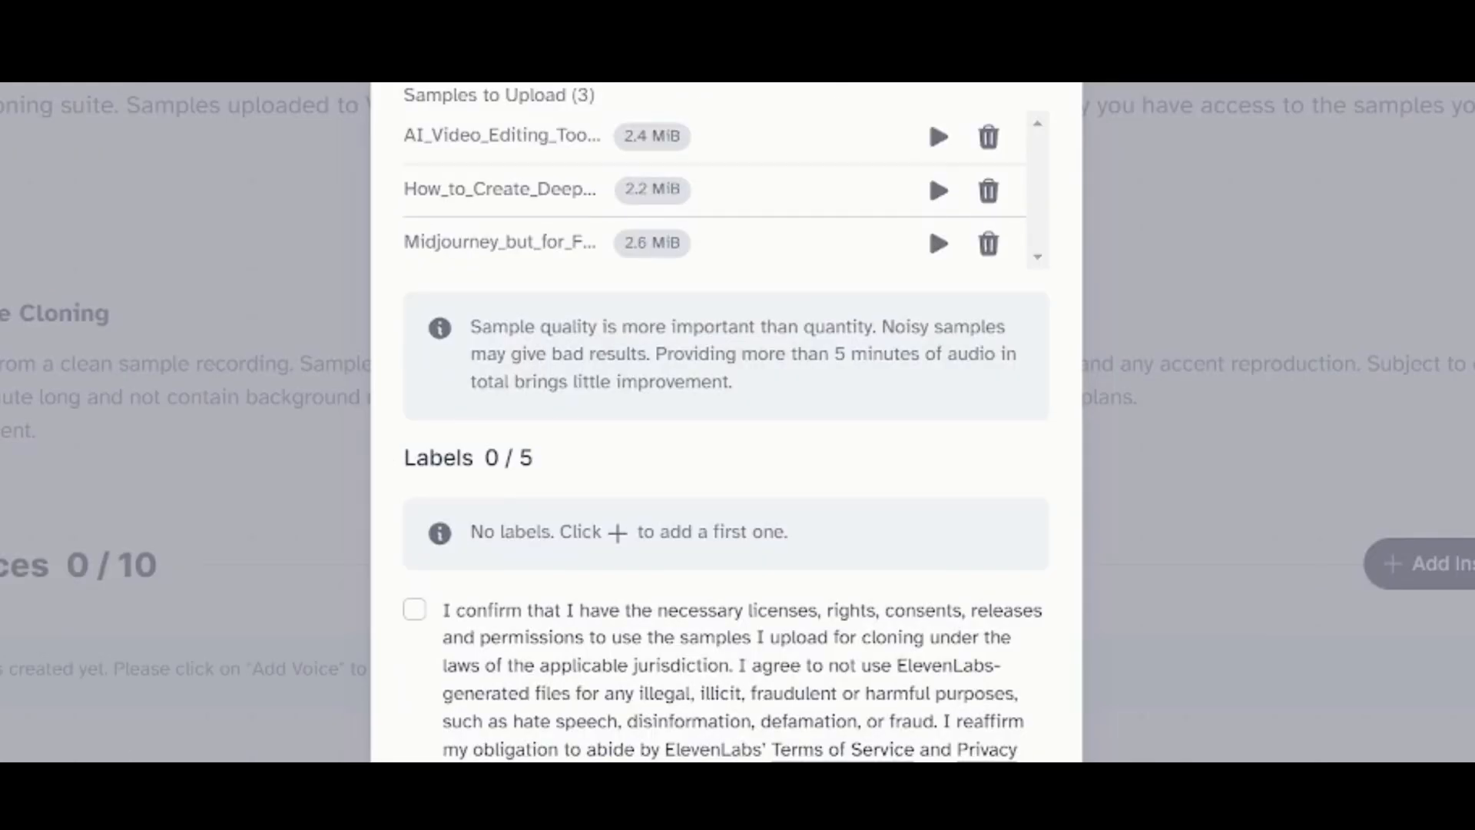
click(415, 609)
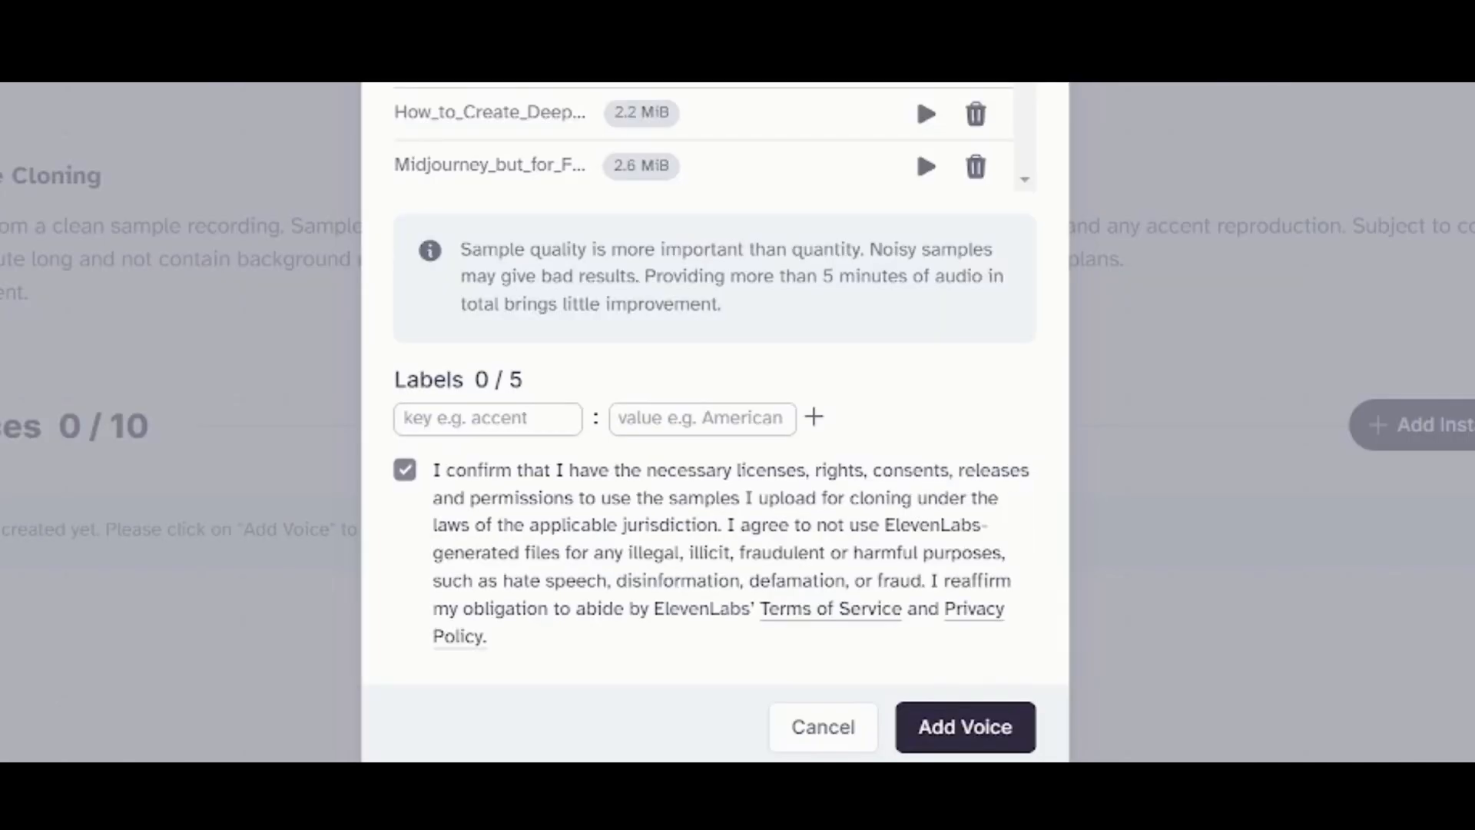
click(964, 726)
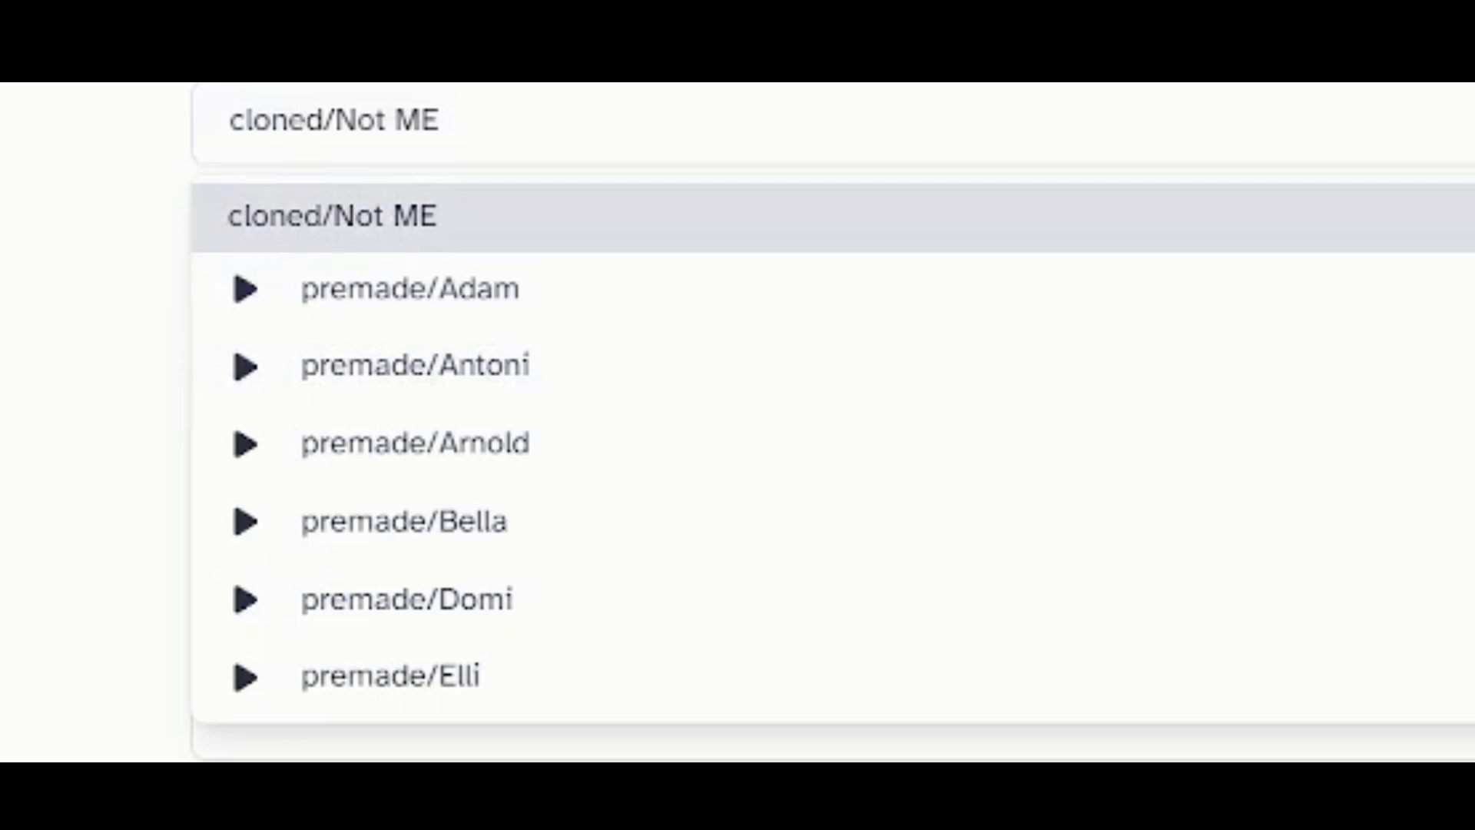
- Generate the 'Imagine cloning your own voice…' sentence with Not ME and download the clip
click(332, 215)
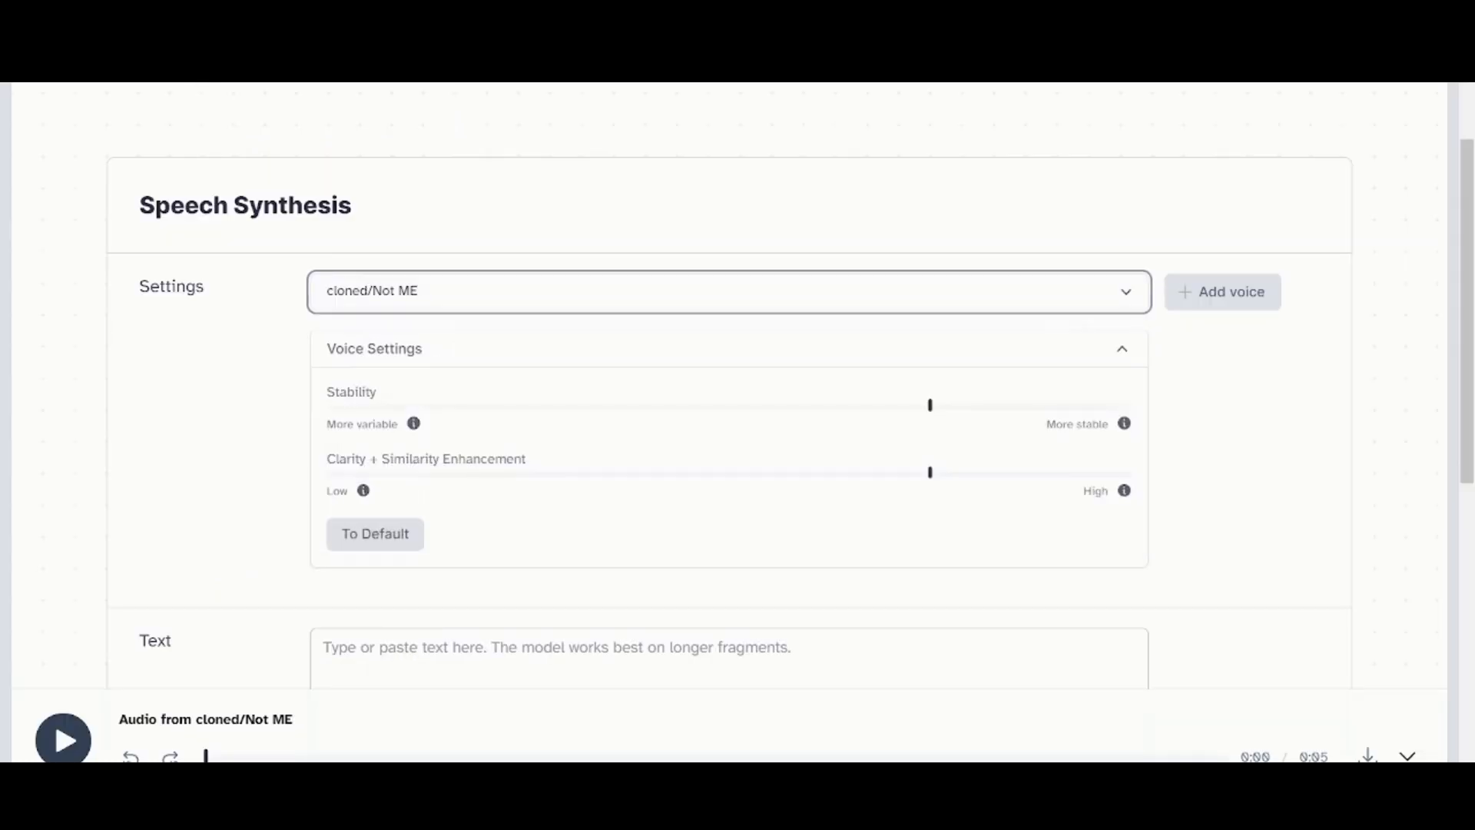
text(Imagine cloning your own voice and then realizing that even your clone doesn't want to listen to you!)
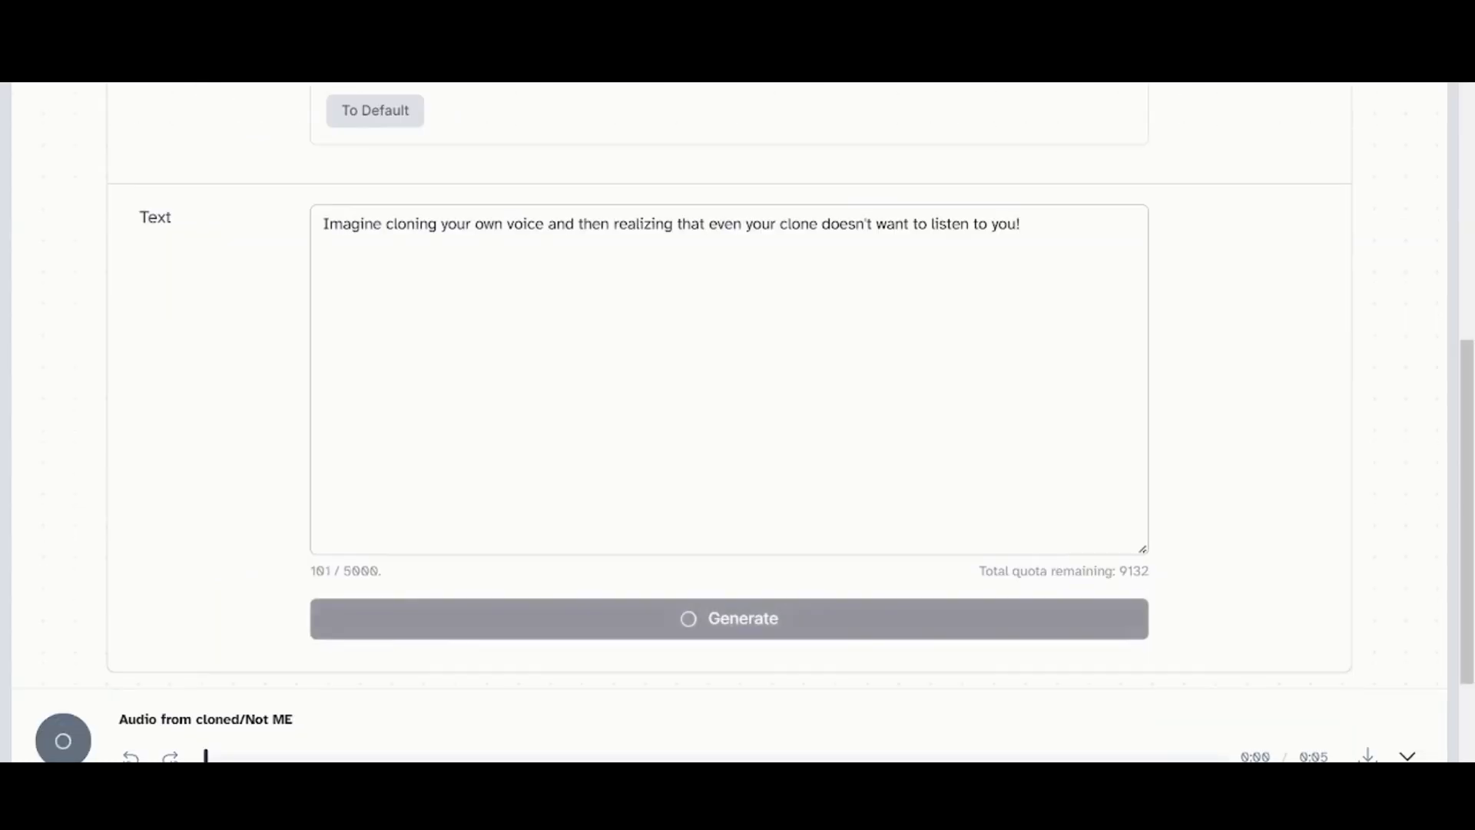
click(728, 618)
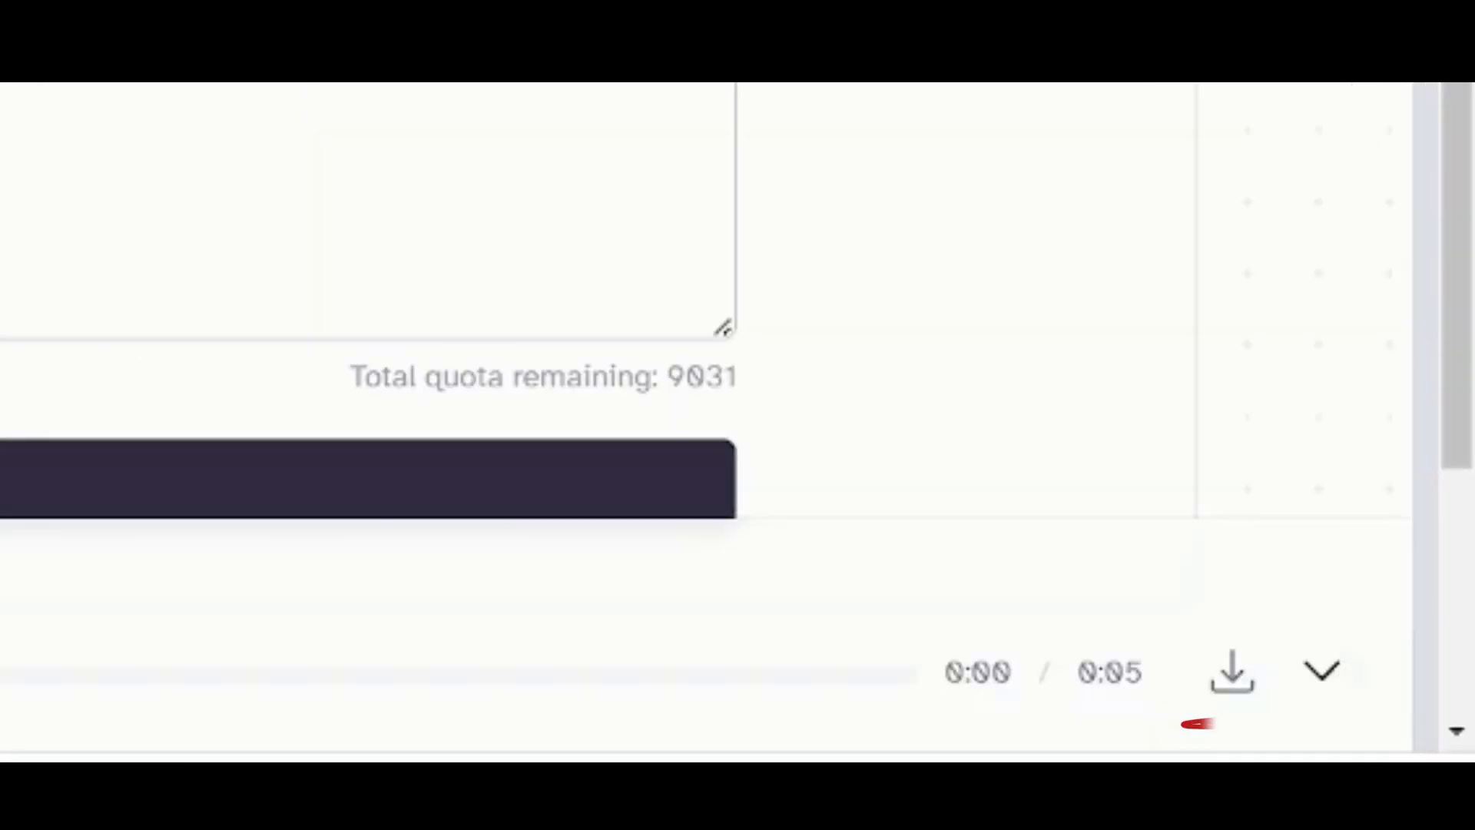